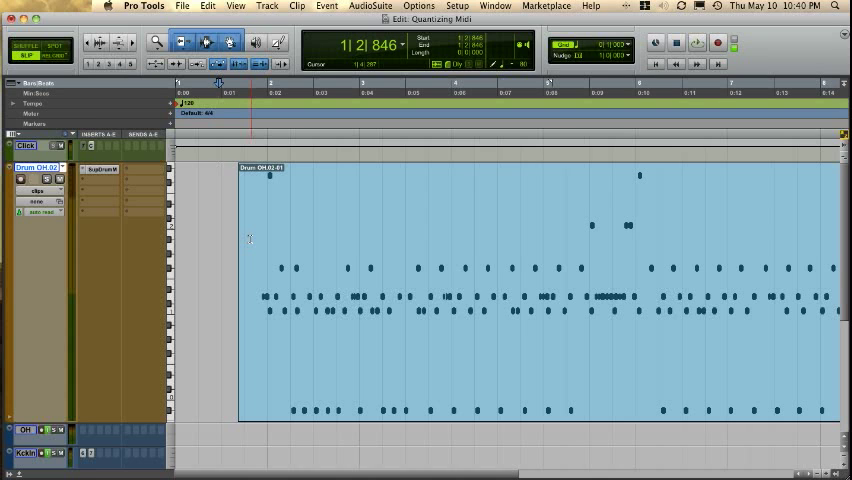
Step: Place the edit point on the clip's first kick hit near bar 2 beat 1
{"action": "left_click", "coordinate": [696, 42]}
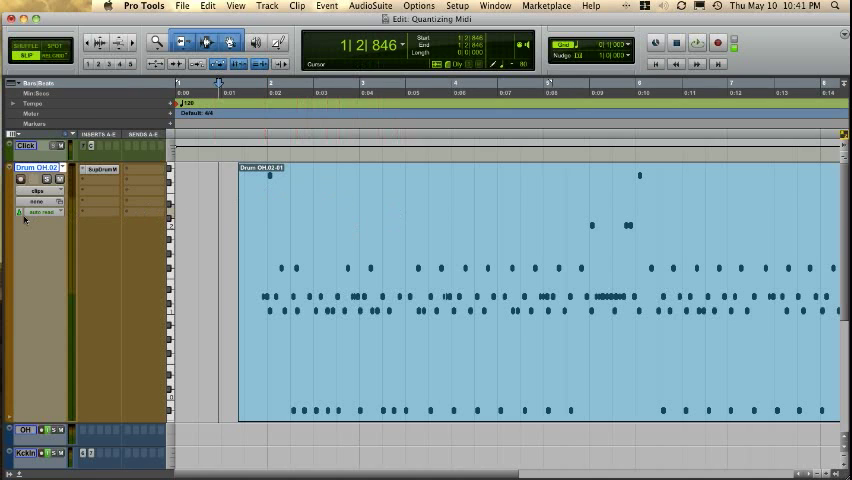
{"action": "left_click", "coordinate": [38, 200]}
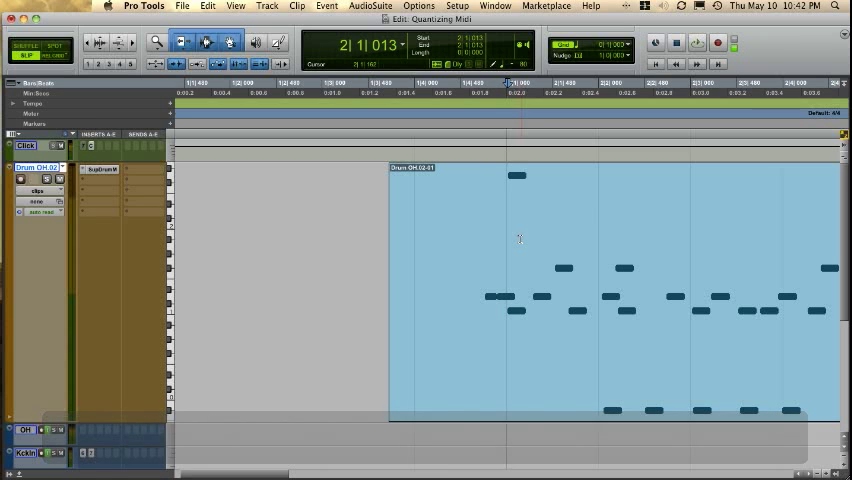
Step: Add a bar|beat marker at the first hit, tick value 000, pinning it to bar 2 beat 1
{"action": "key", "text": "cmd+i"}
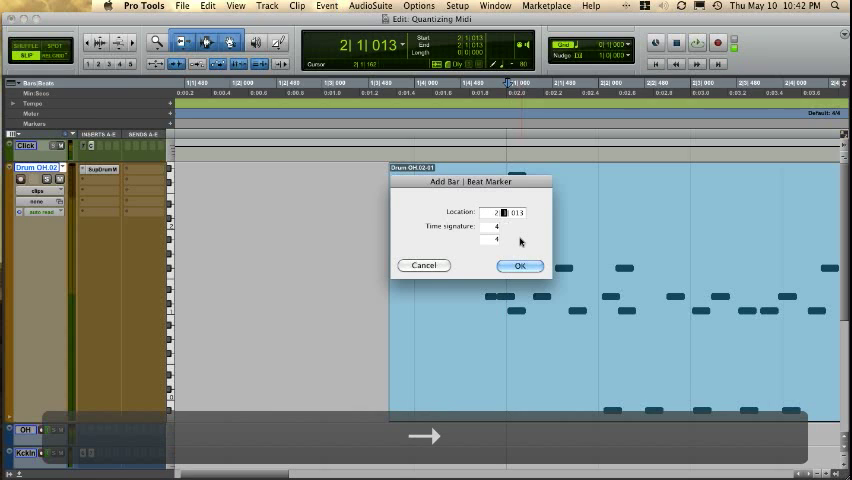
{"action": "type", "text": "000"}
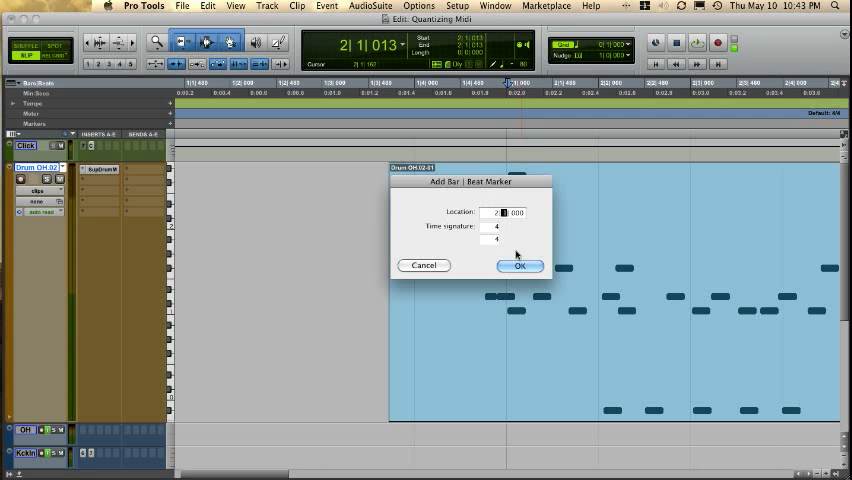
{"action": "left_click", "coordinate": [520, 264]}
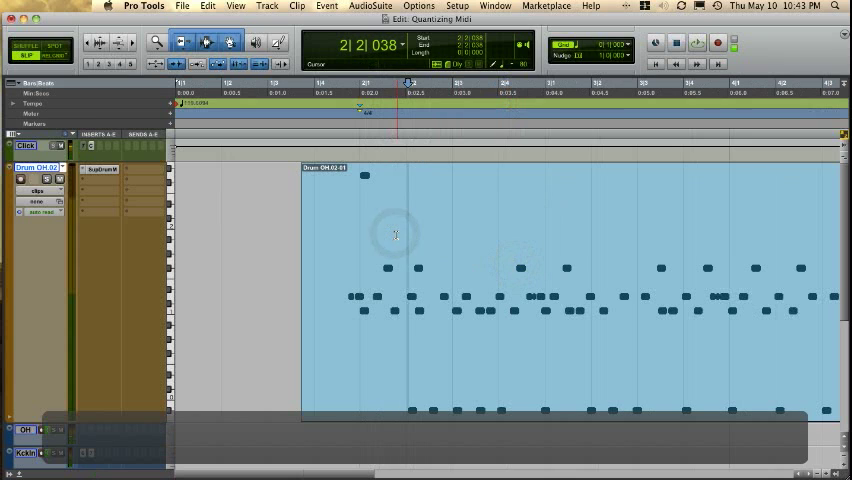
Step: Pin the remaining bar 2 hits to their beats and start a marker at the bar 3 hit
{"action": "key", "text": "cmd+i"}
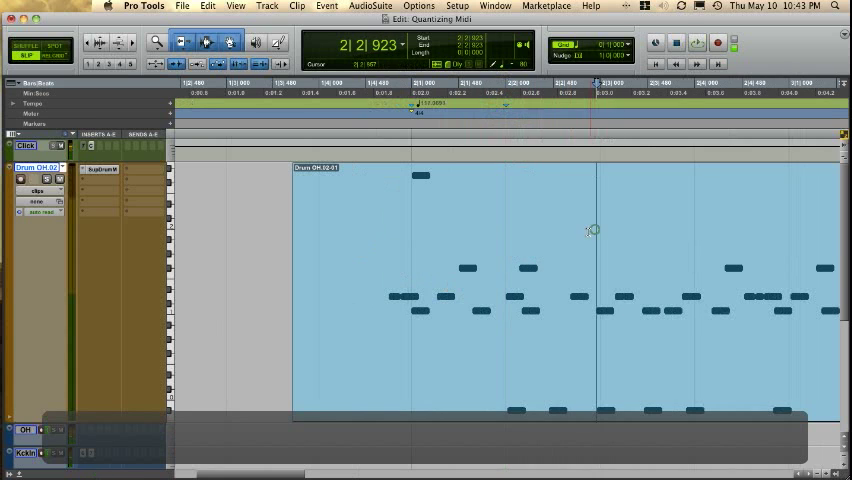
{"action": "key", "text": "cmd+i"}
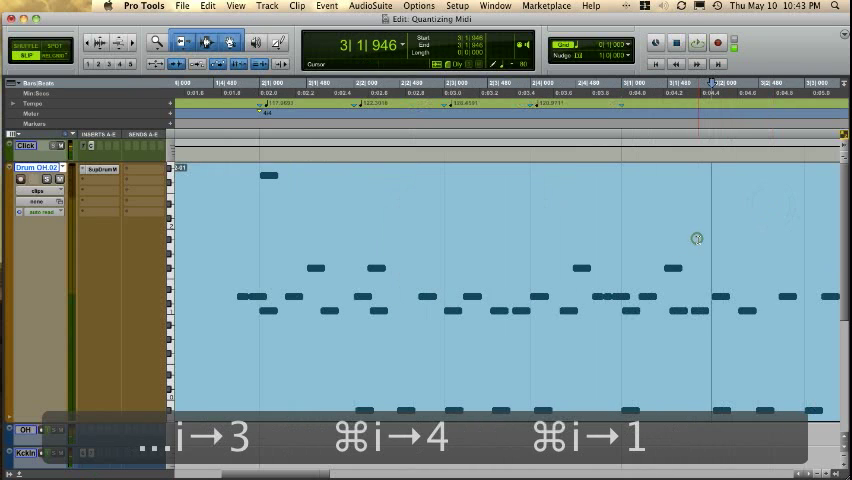
{"action": "key", "text": "cmd+i"}
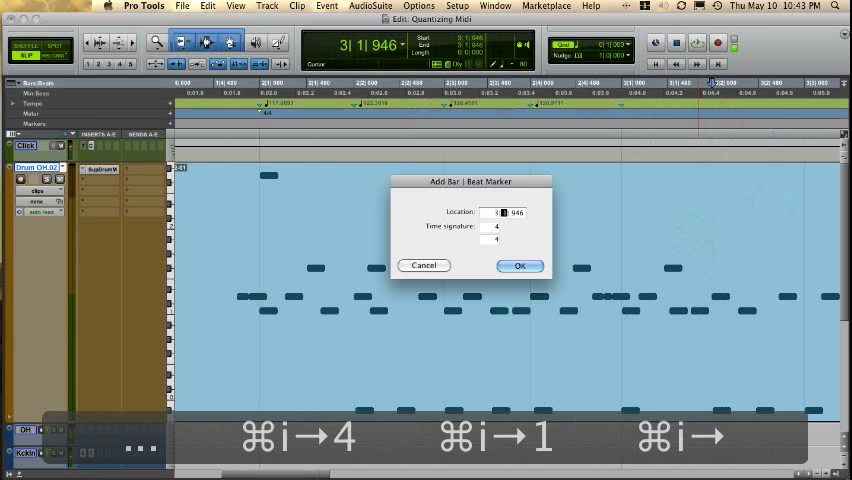
Step: Confirm the bar 3 marker and add the next one with its beat value landing on bar 4
{"action": "left_click", "coordinate": [520, 264]}
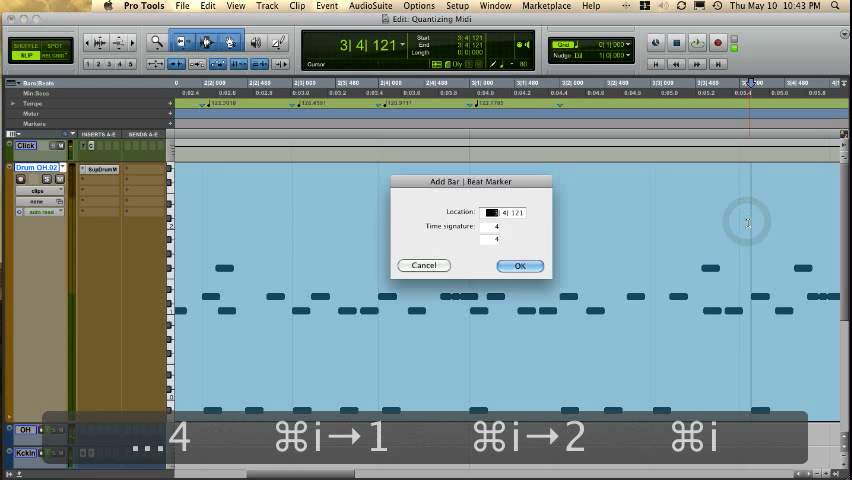
{"action": "left_click", "coordinate": [520, 264]}
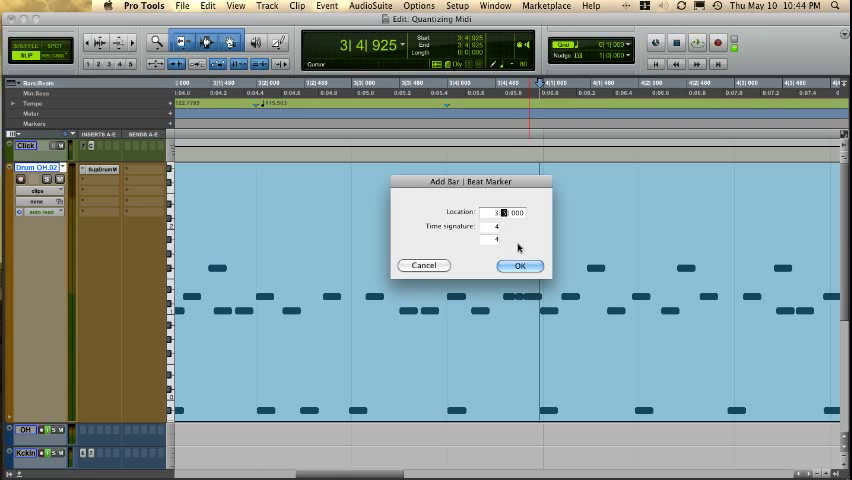
{"action": "left_click", "coordinate": [520, 264]}
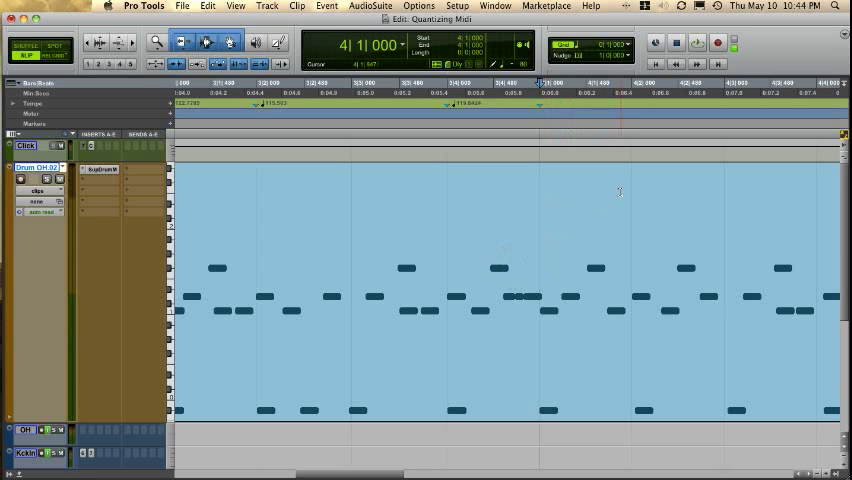
Step: Add bar|beat markers on successive drum hits through bars 5 to 7
{"action": "key", "text": "cmd+i"}
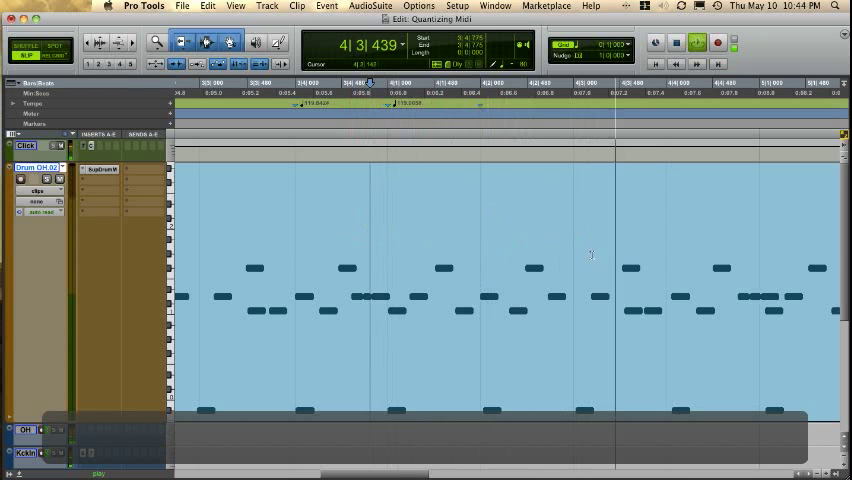
{"action": "left_click", "coordinate": [670, 230]}
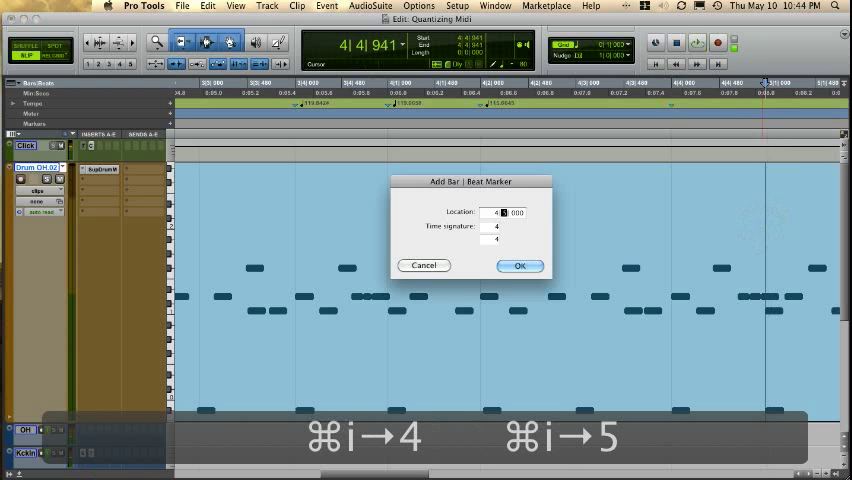
{"action": "left_click", "coordinate": [518, 264]}
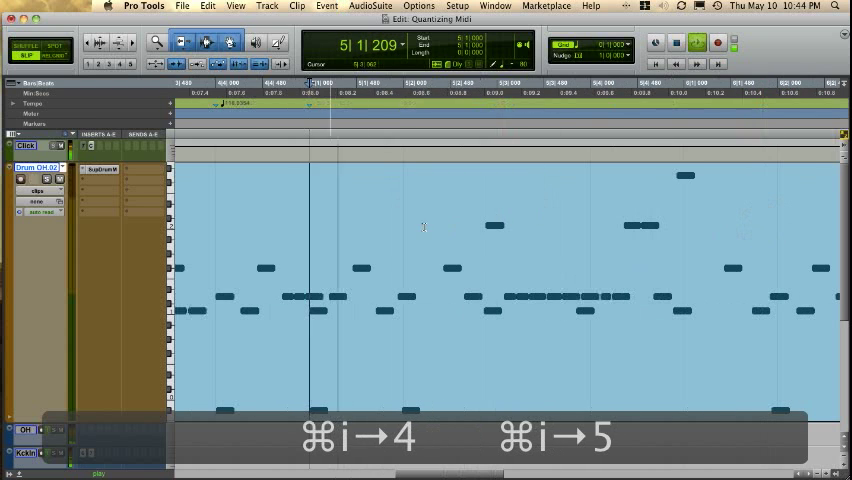
{"action": "key", "text": "cmd+i"}
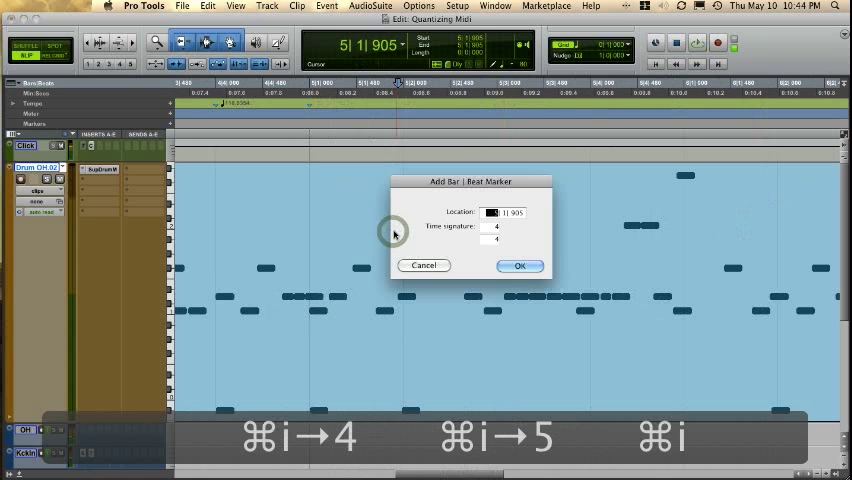
{"action": "left_click", "coordinate": [520, 264]}
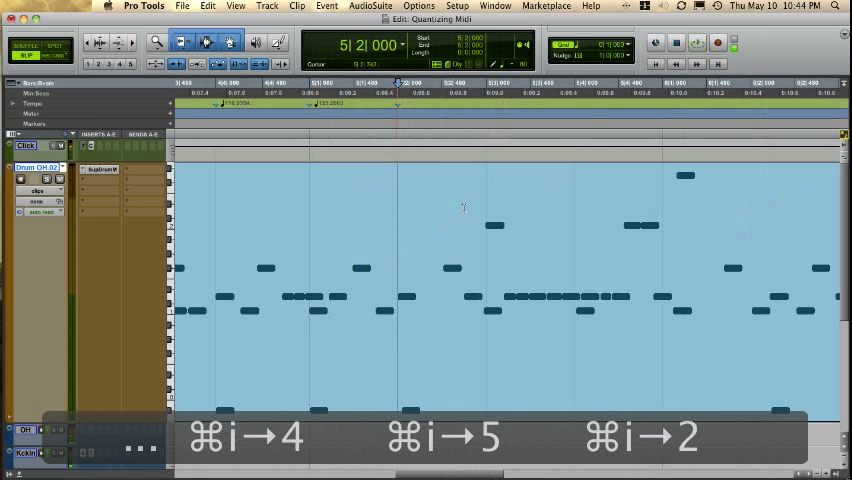
{"action": "key", "text": "cmd+i"}
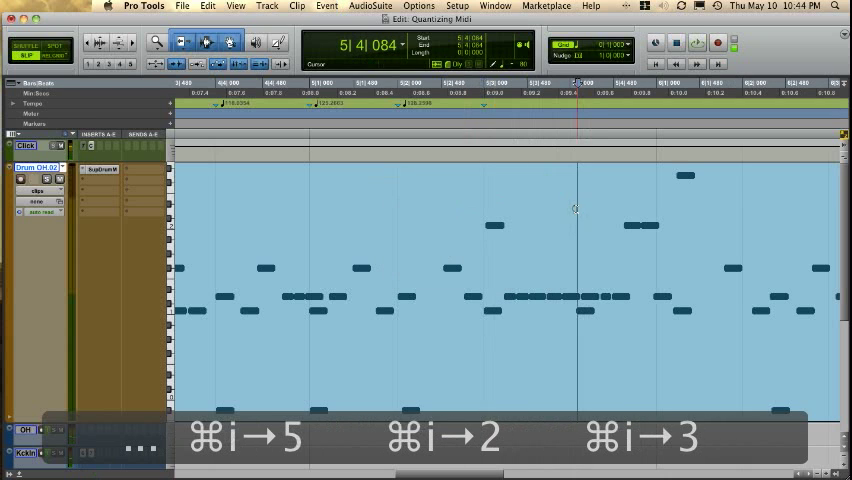
{"action": "key", "text": "cmd+i"}
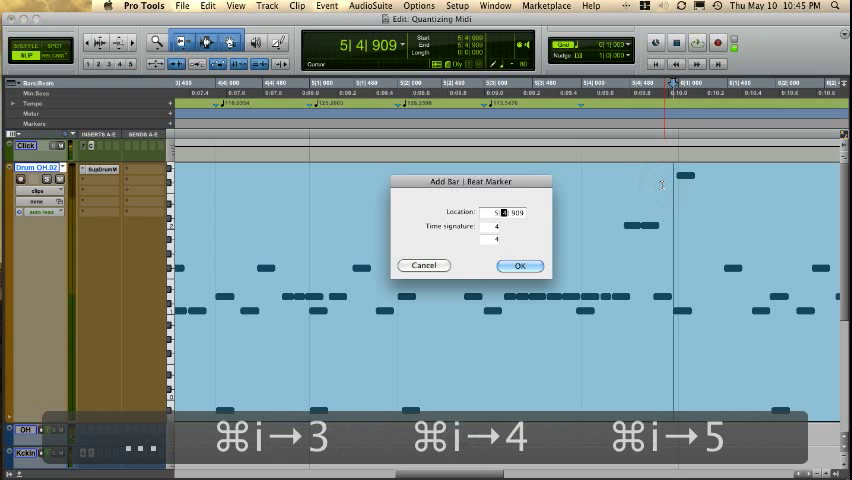
{"action": "left_click", "coordinate": [518, 264]}
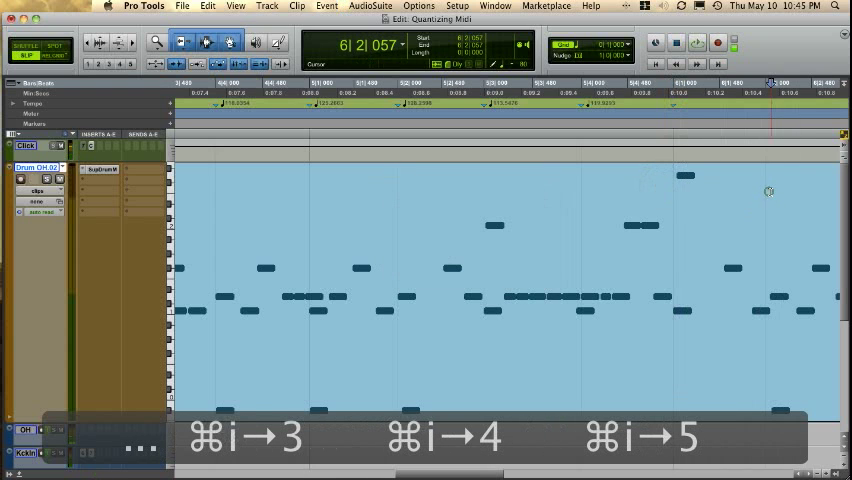
Step: Continue marking each later hit until markers reach roughly bar 9
{"action": "key", "text": "cmd+i"}
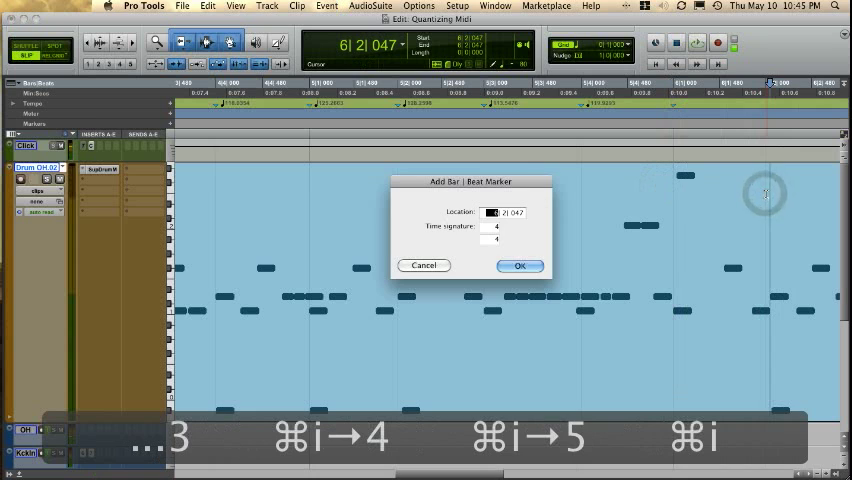
{"action": "left_click", "coordinate": [520, 264]}
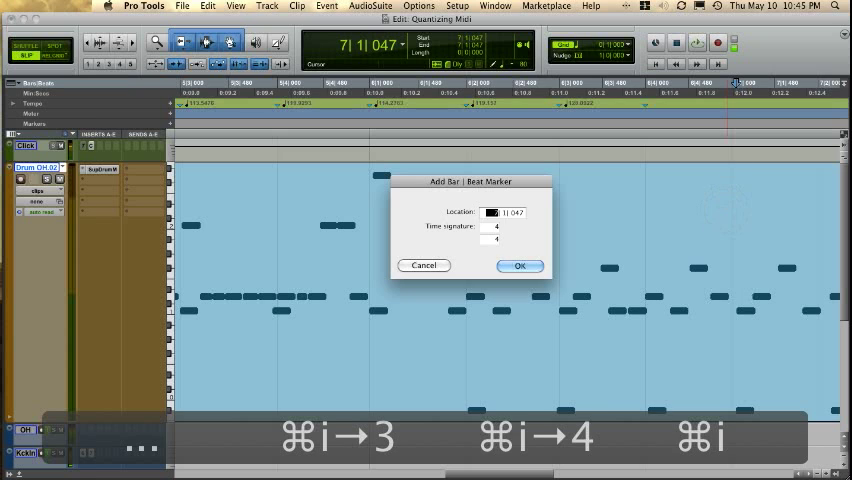
{"action": "left_click", "coordinate": [520, 264]}
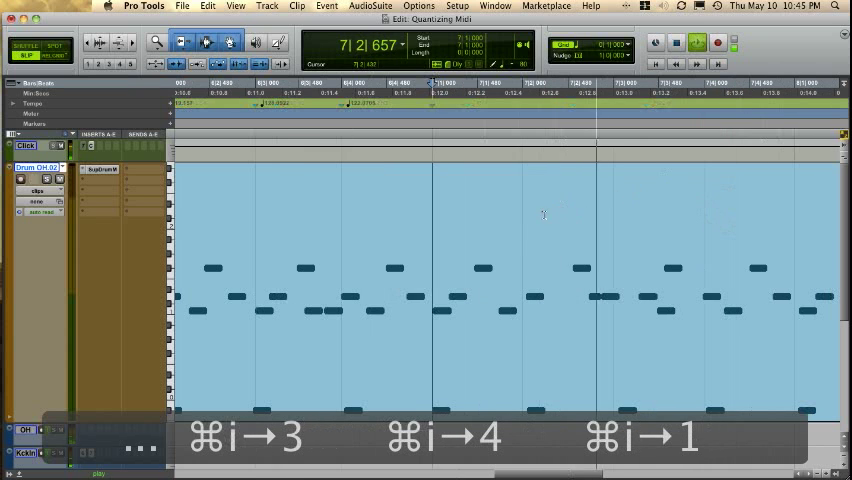
{"action": "key", "text": "cmd+i"}
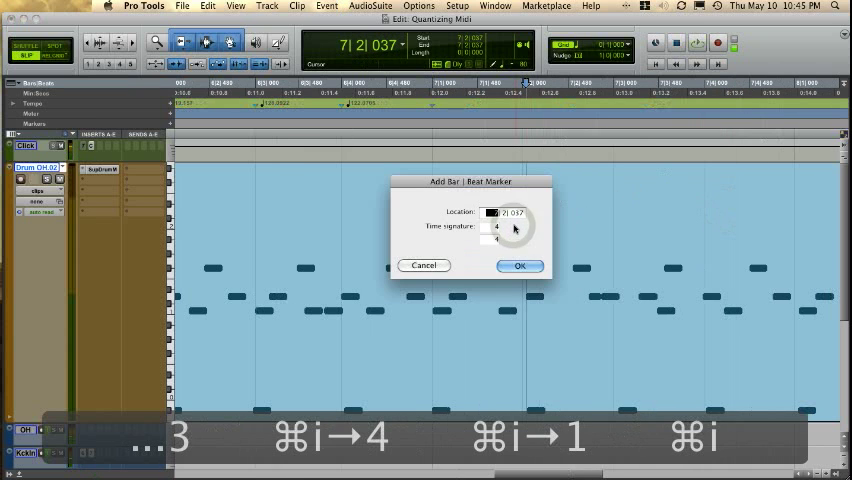
{"action": "left_click", "coordinate": [518, 264]}
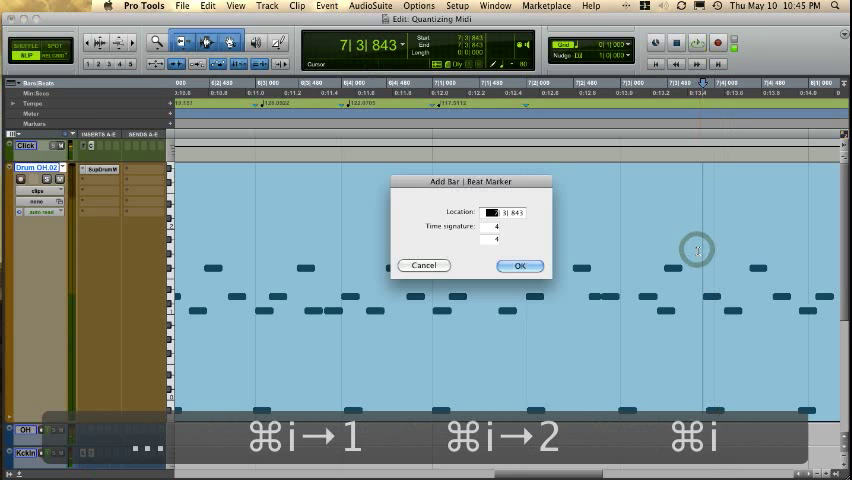
{"action": "left_click", "coordinate": [518, 264]}
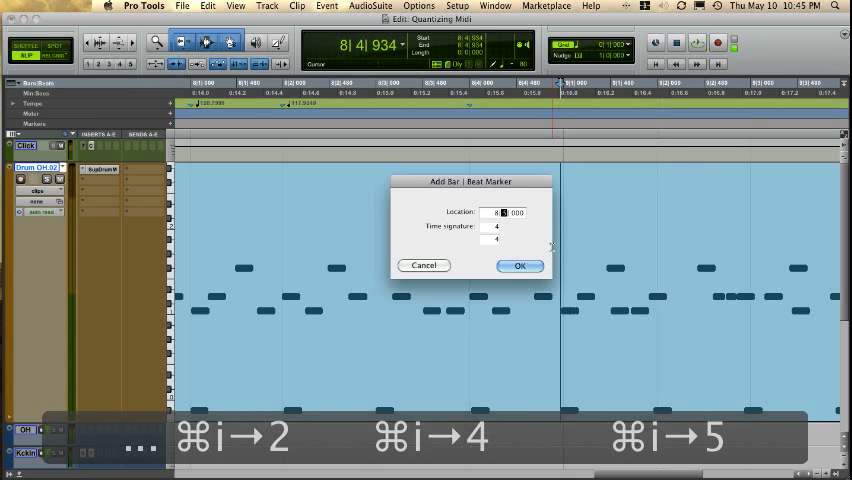
{"action": "left_click", "coordinate": [520, 264]}
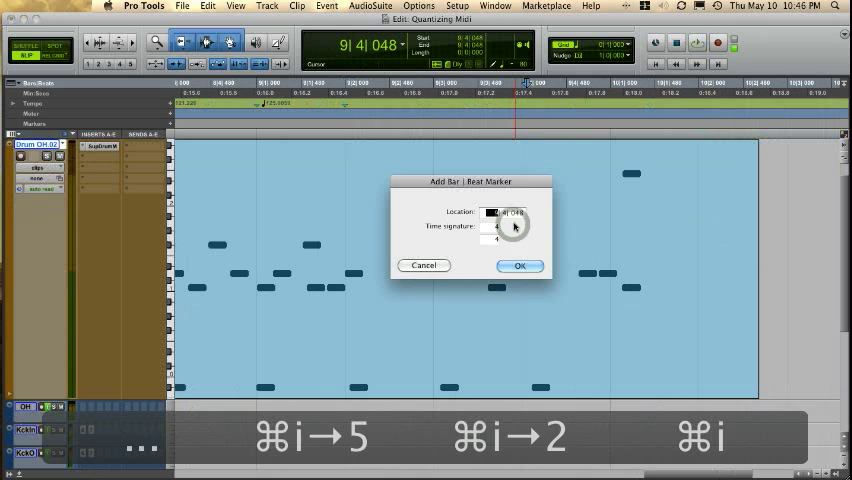
{"action": "left_click", "coordinate": [520, 264]}
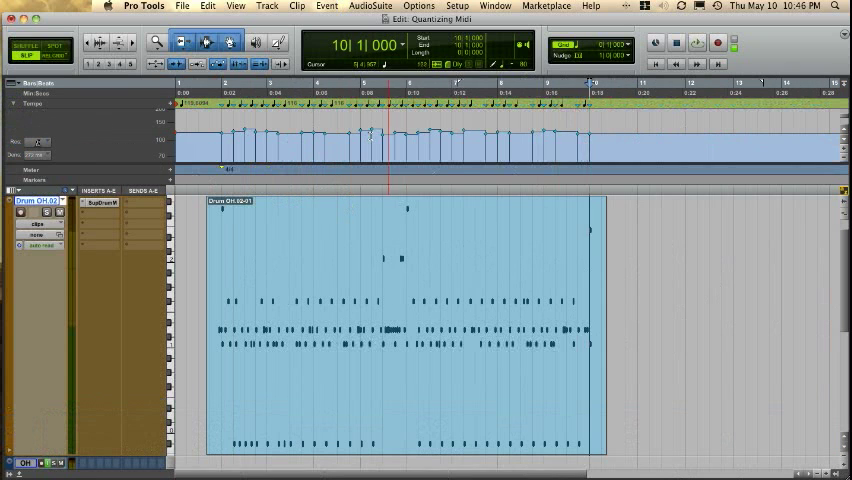
Step: Zoom out to review the fluctuating tempo map across the whole drum clip
{"action": "left_click", "coordinate": [214, 224]}
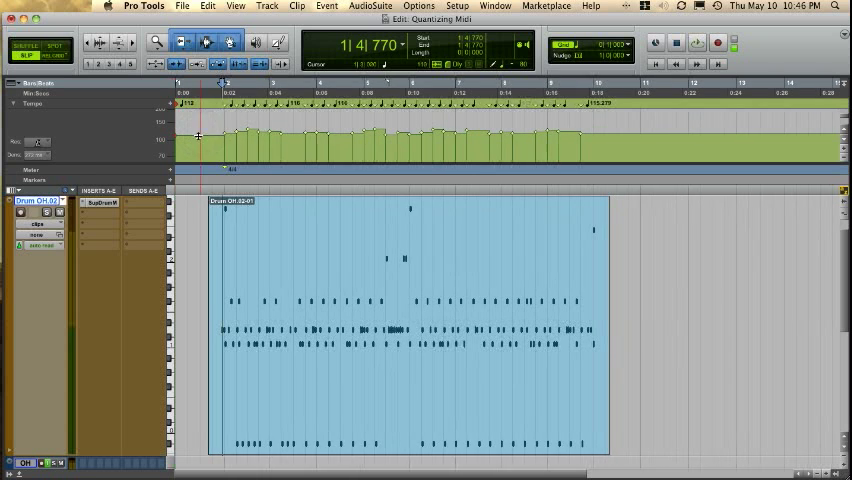
Step: Undo the tempo edits so a single flat tempo line remains across the clip
{"action": "key", "text": "cmd+z"}
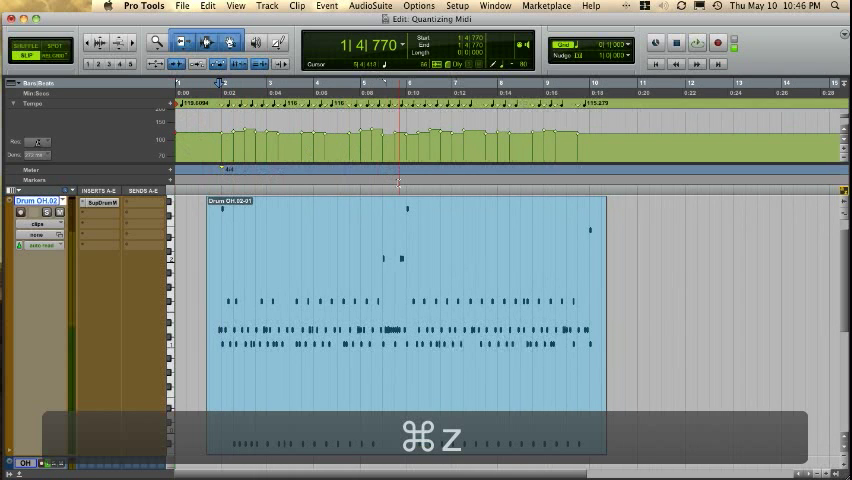
{"action": "key", "text": "cmd+z"}
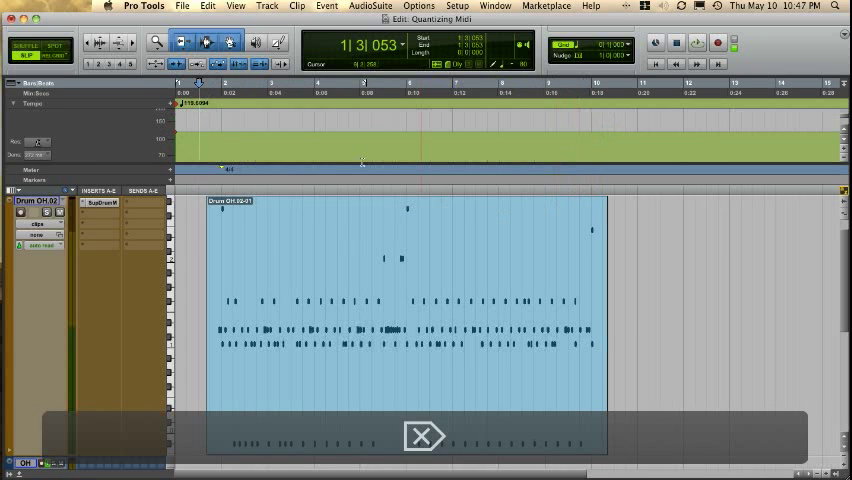
Step: Set the opening tempo event to a steady 120 BPM
{"action": "double_click", "coordinate": [176, 108]}
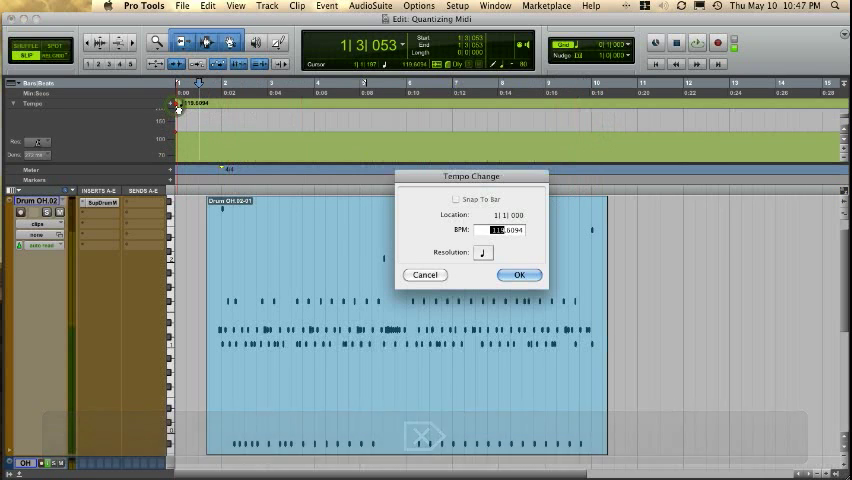
{"action": "left_click", "coordinate": [518, 276]}
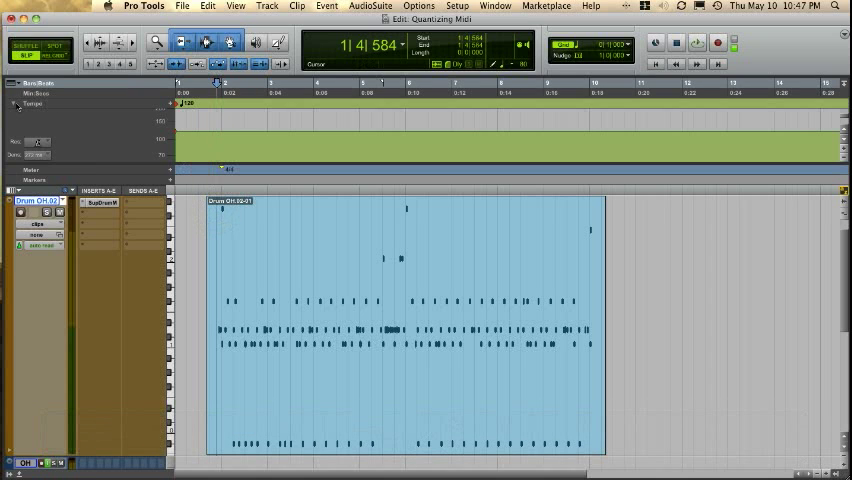
{"action": "mouse_move", "coordinate": [16, 108]}
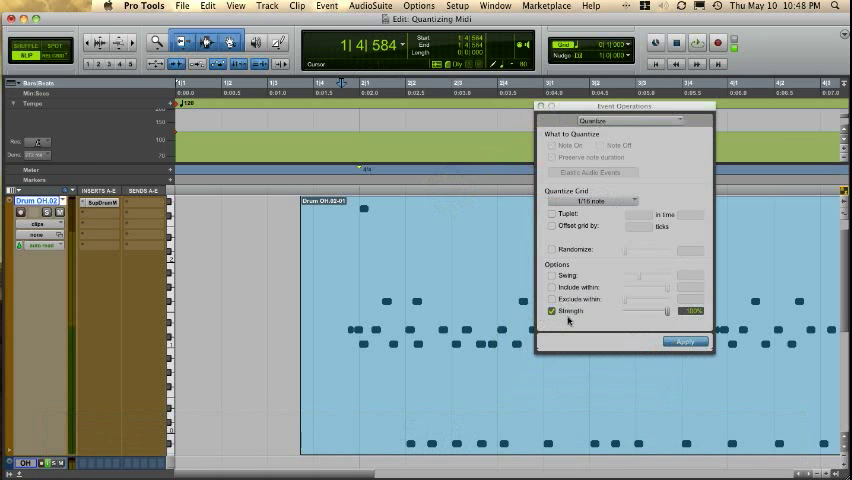
Step: Set the Quantize strength slider to about 70% with Note On and Preserve Note Duration
{"action": "left_click_drag", "start_coordinate": [684, 310], "coordinate": [664, 310]}
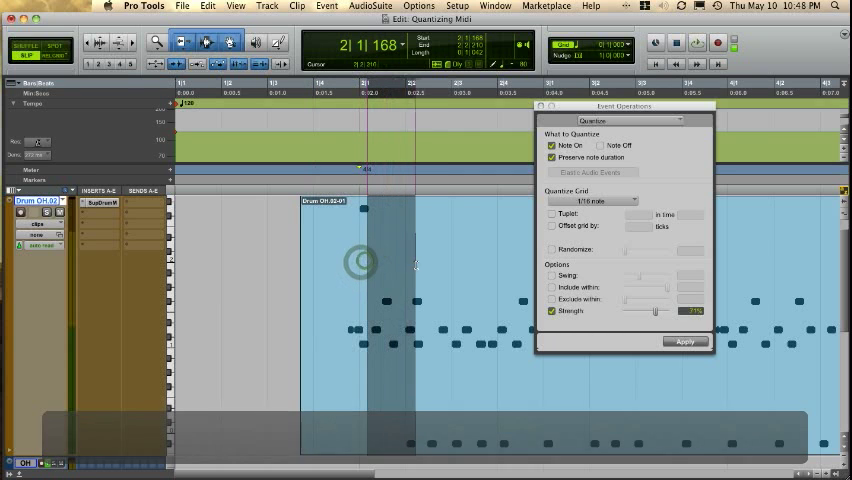
Step: Quantize selected short spans of drum hits partway toward the grid, one span at a time
{"action": "left_click", "coordinate": [684, 342]}
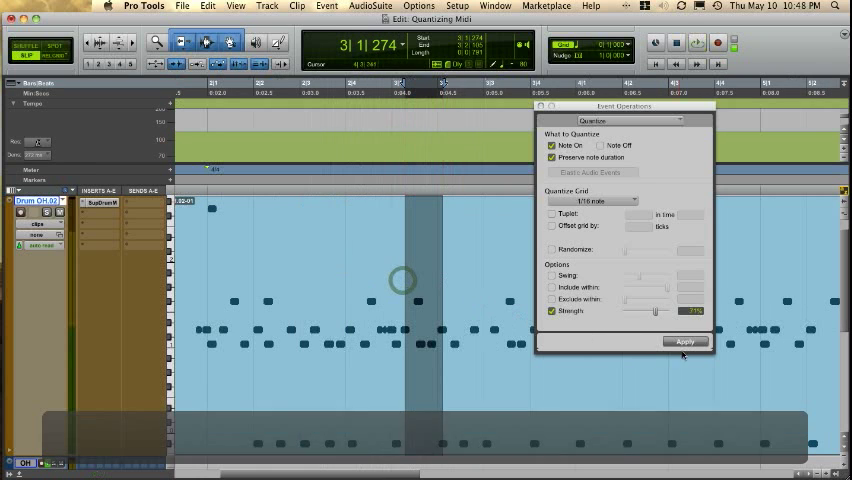
{"action": "left_click", "coordinate": [684, 340]}
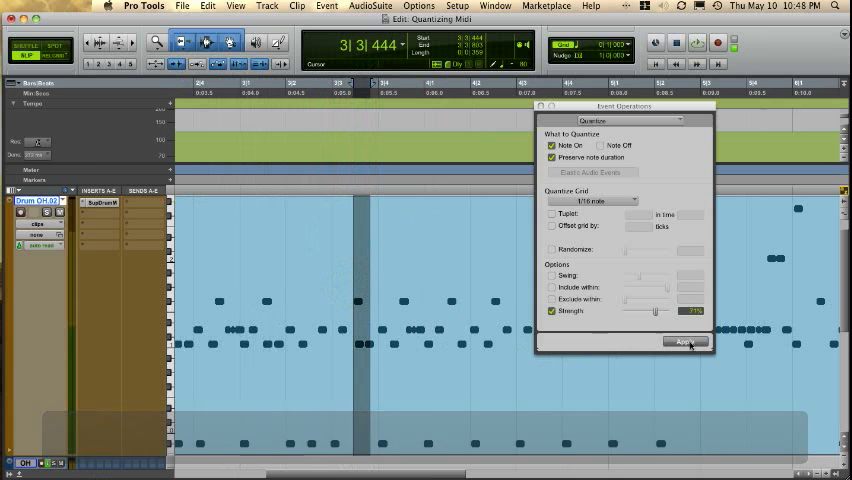
{"action": "left_click", "coordinate": [684, 342]}
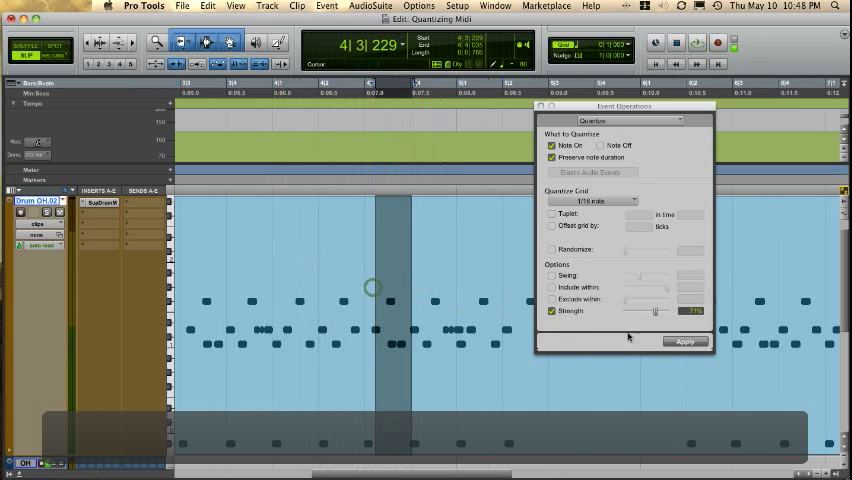
{"action": "left_click", "coordinate": [686, 340]}
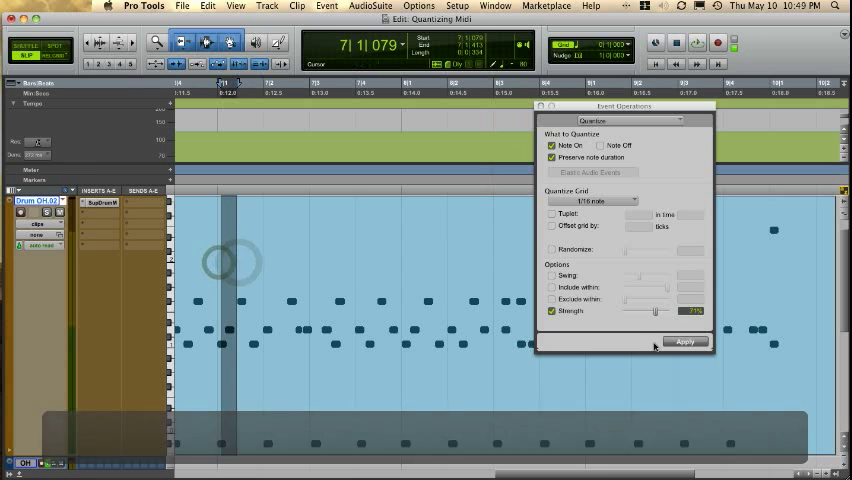
Step: Quantize another span of drum hits around bars 7–9 at about 70% strength
{"action": "left_click", "coordinate": [686, 342]}
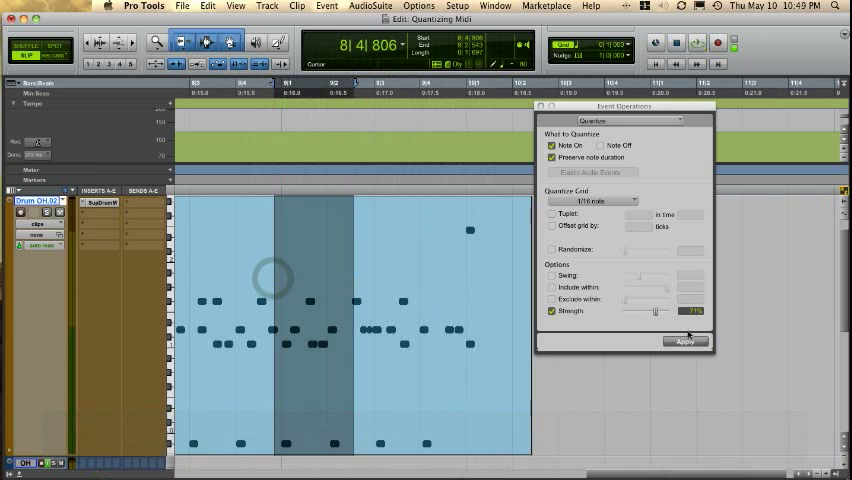
{"action": "left_click", "coordinate": [686, 340]}
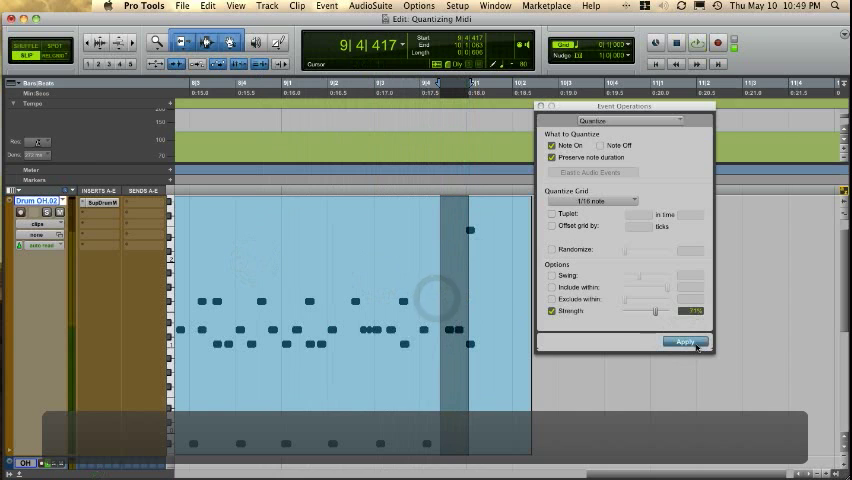
{"action": "left_click", "coordinate": [684, 342]}
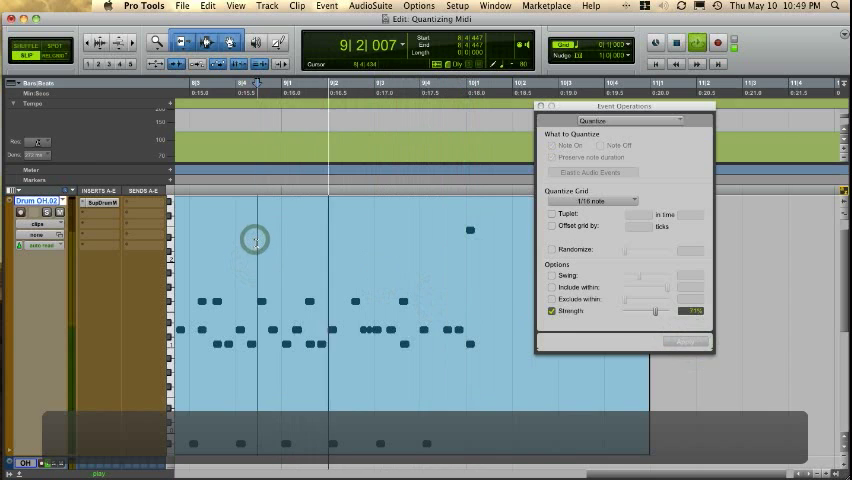